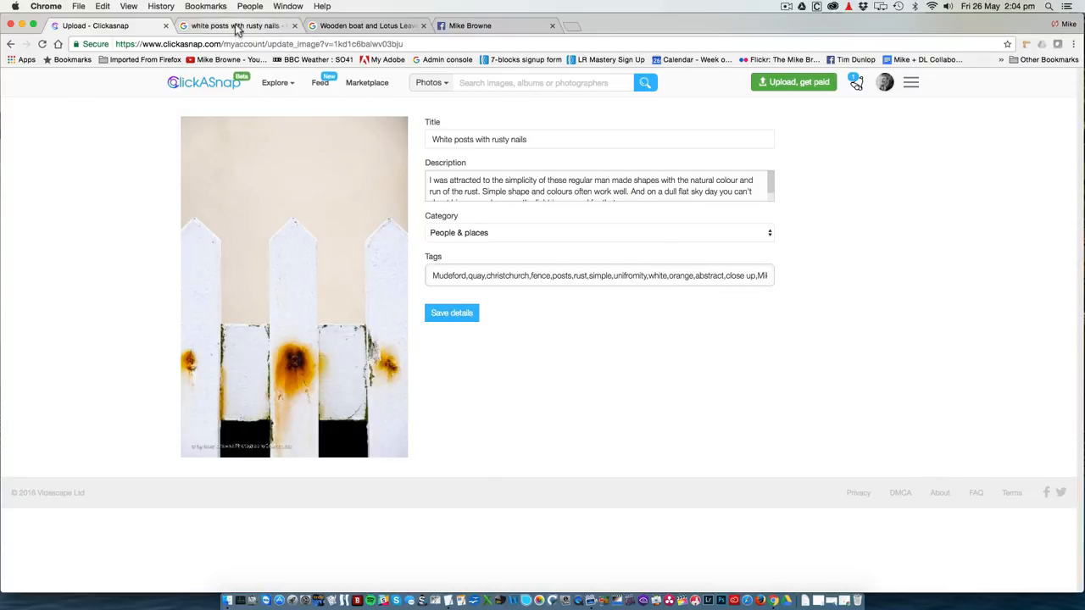
Step: Preview the photographer's white posts photo in the 'white posts with rusty nails' results
left_click(237, 25)
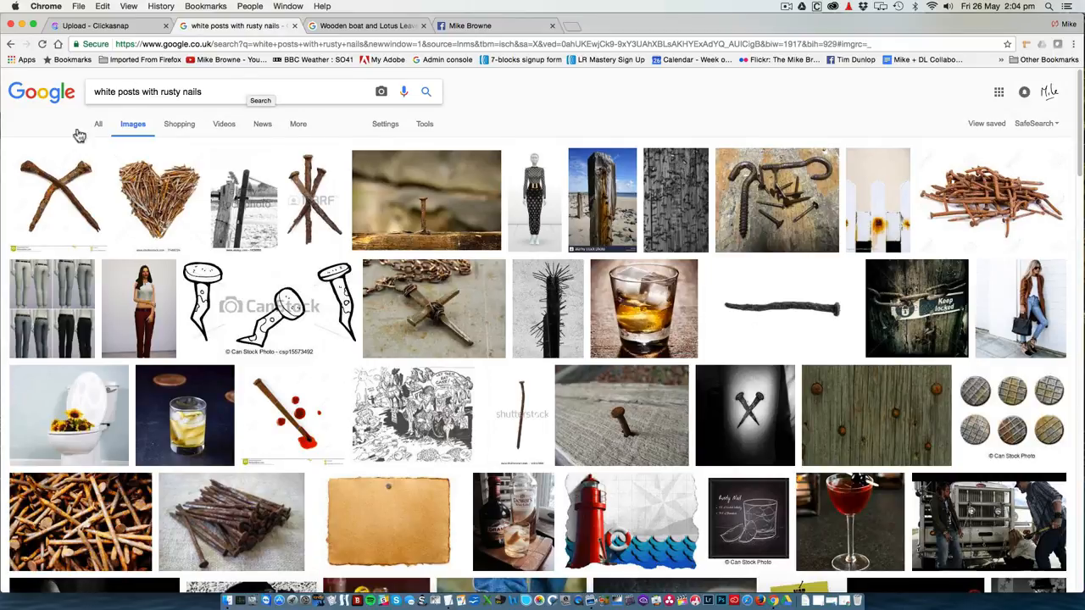
mouse_move(856, 196)
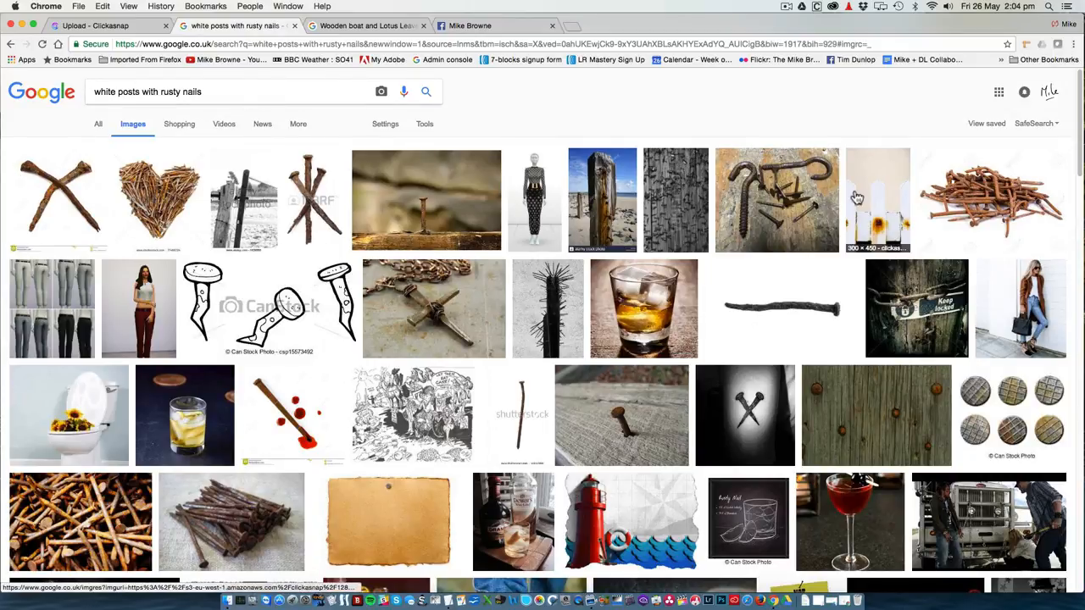
left_click(878, 200)
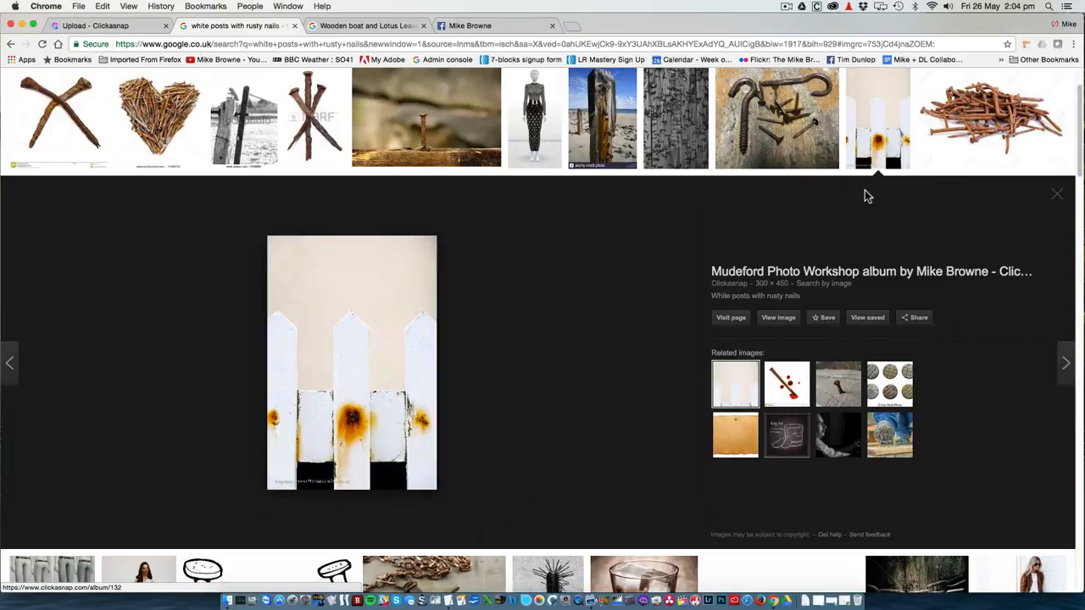
mouse_move(726, 327)
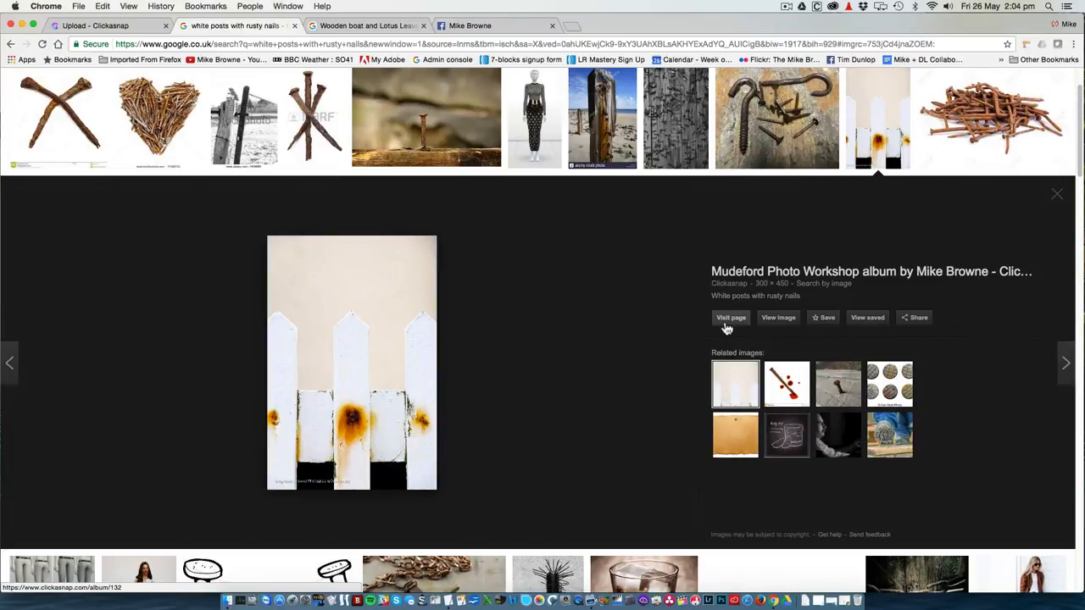
Step: Visit the Mudeford Photo Workshop album and open the white posts with rusty nails photo page
left_click(730, 317)
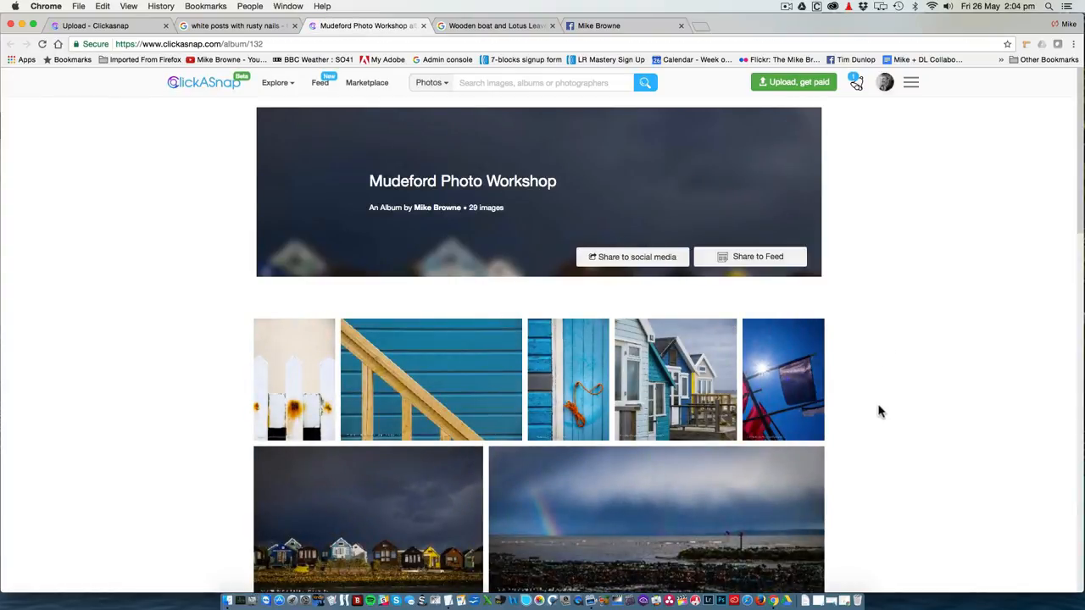
scroll("down", 3)
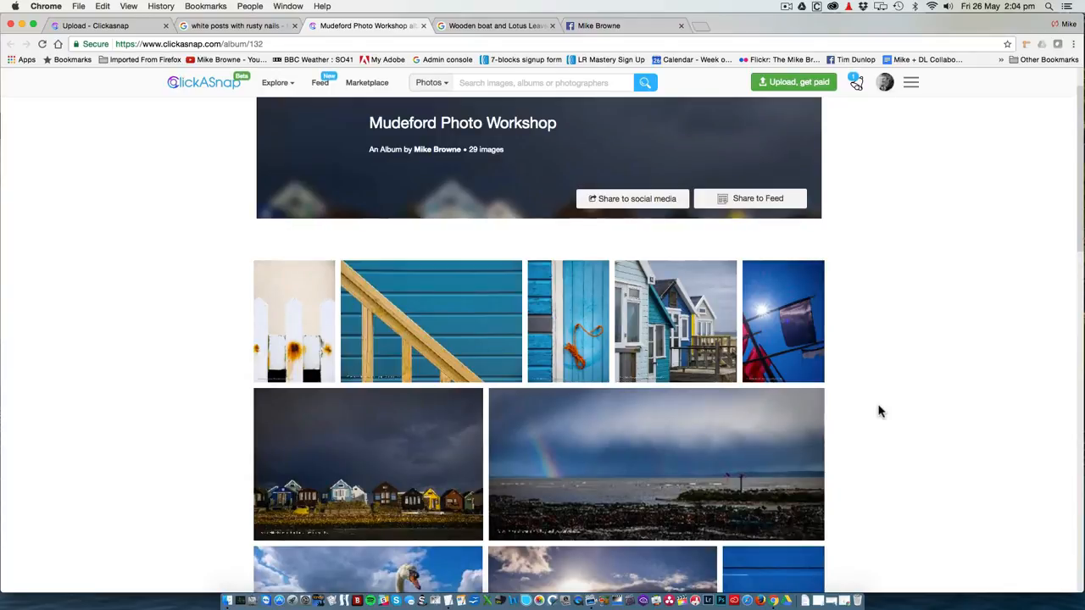
mouse_move(295, 322)
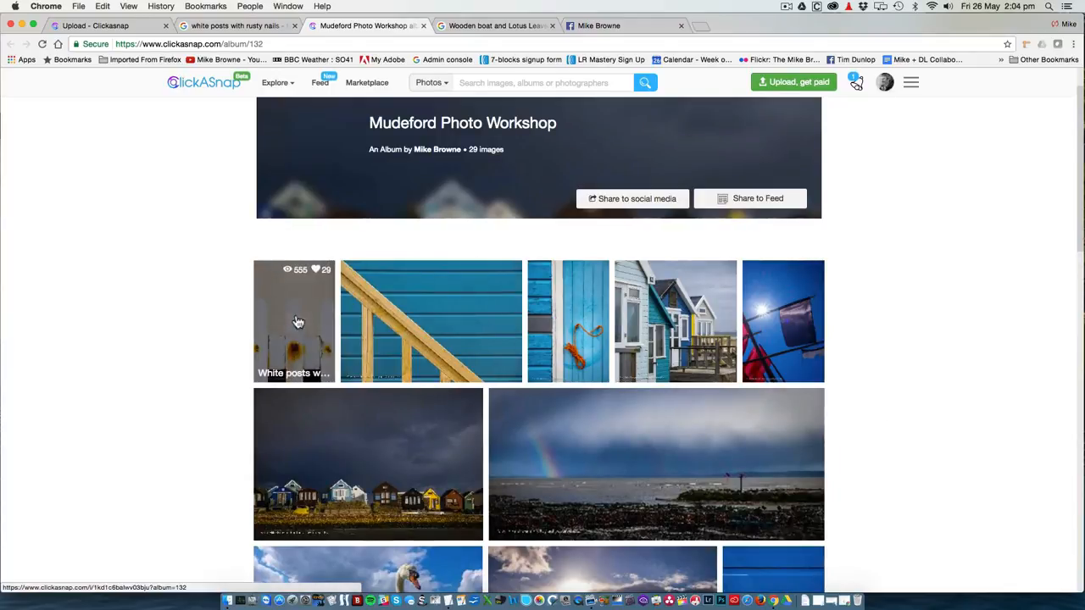
left_click(295, 320)
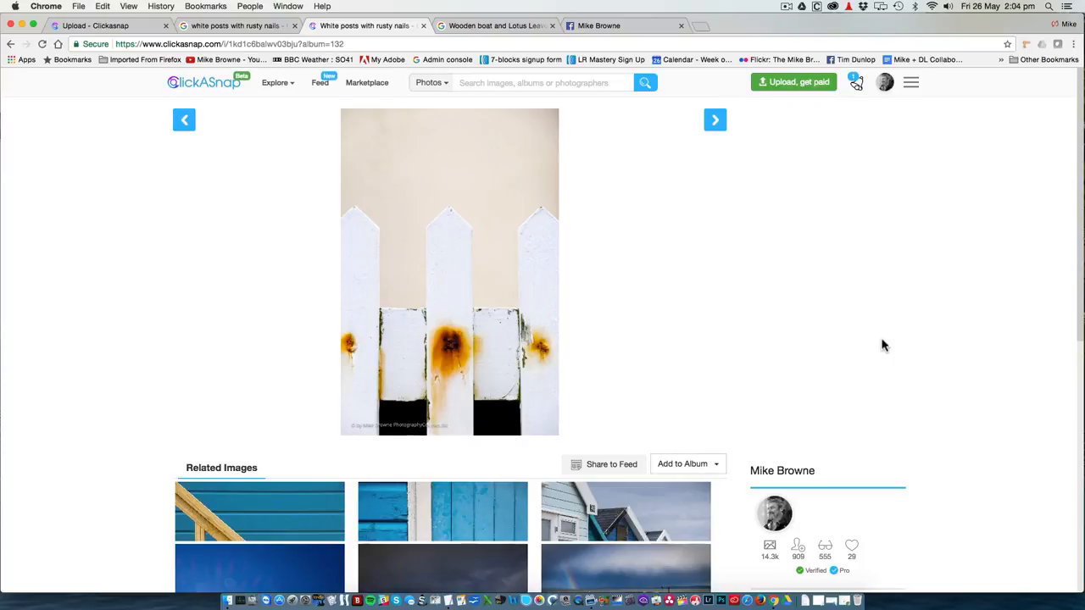
mouse_move(346, 19)
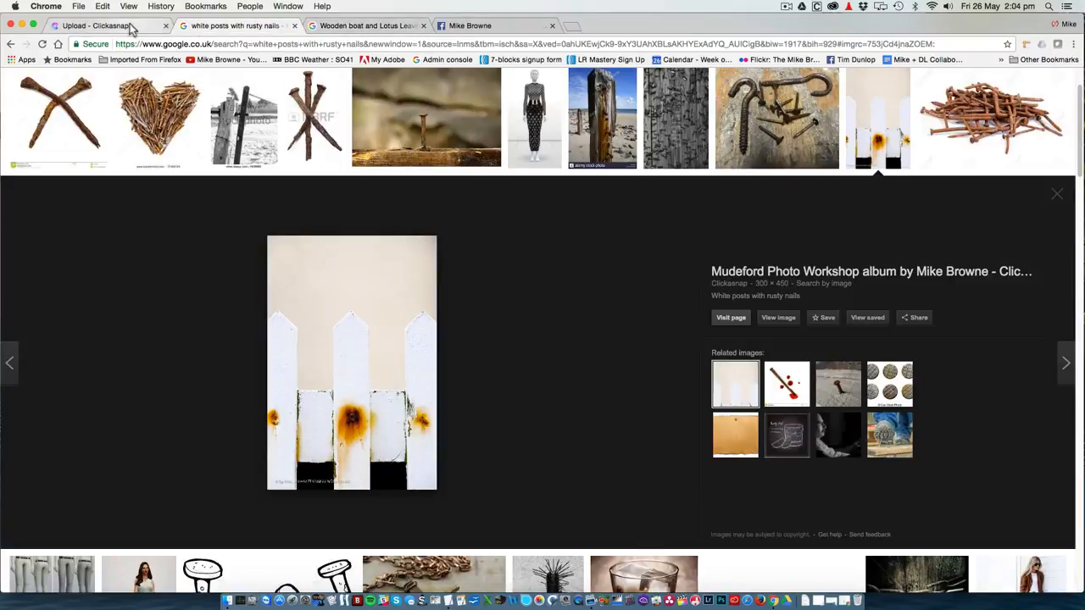
Step: From My images, open the 'Wooden boat and Lotus Leaves' photo page
left_click(95, 25)
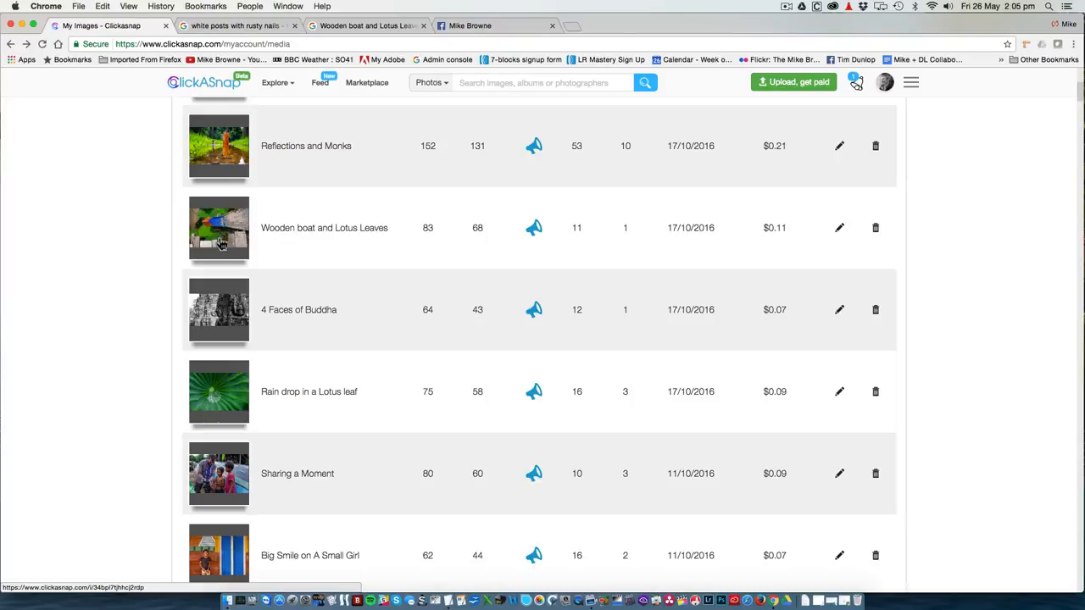
left_click(219, 227)
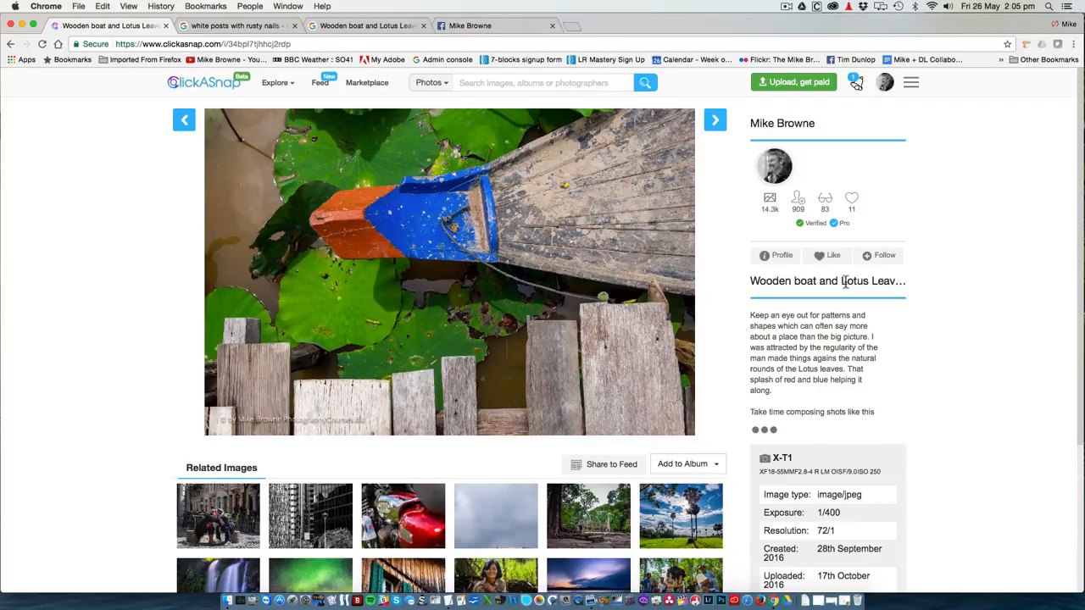
mouse_move(390, 105)
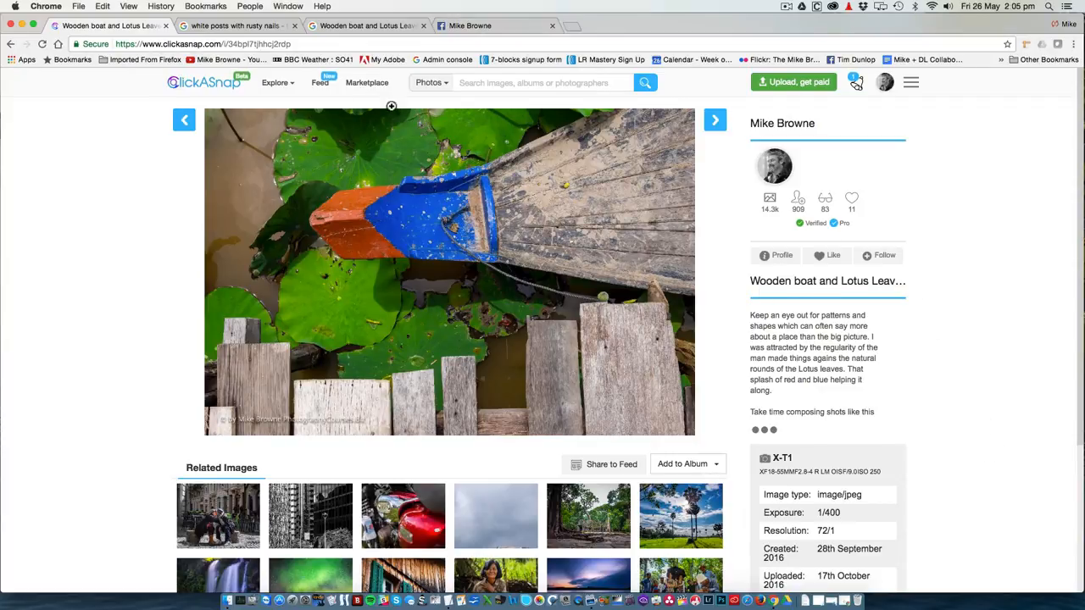
Step: Preview the blue and red boat photo in the 'Wooden boat and Lotus Leaves' results
left_click(366, 26)
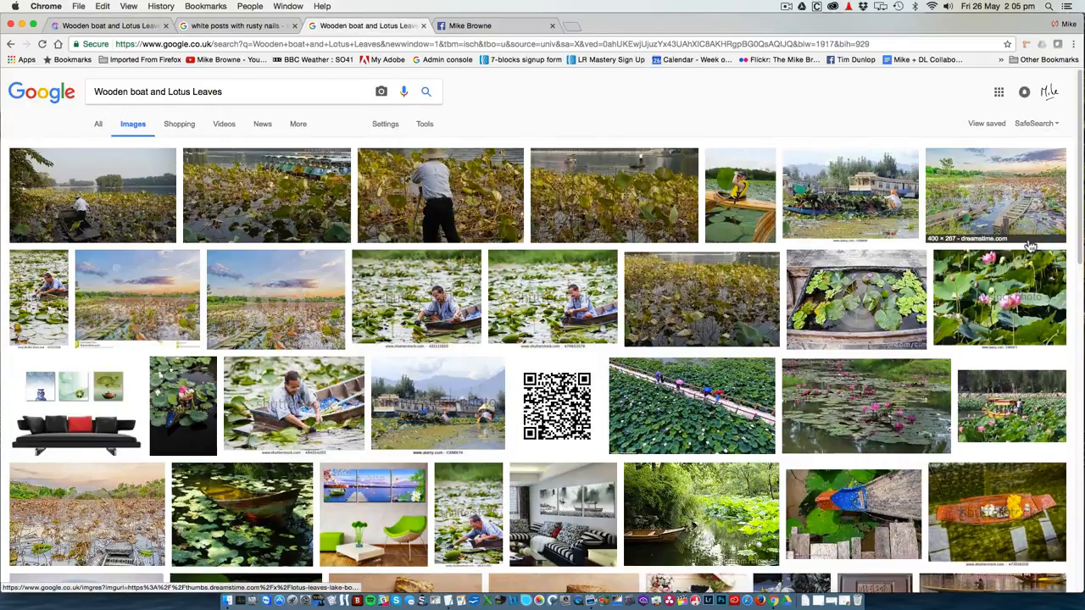
mouse_move(831, 516)
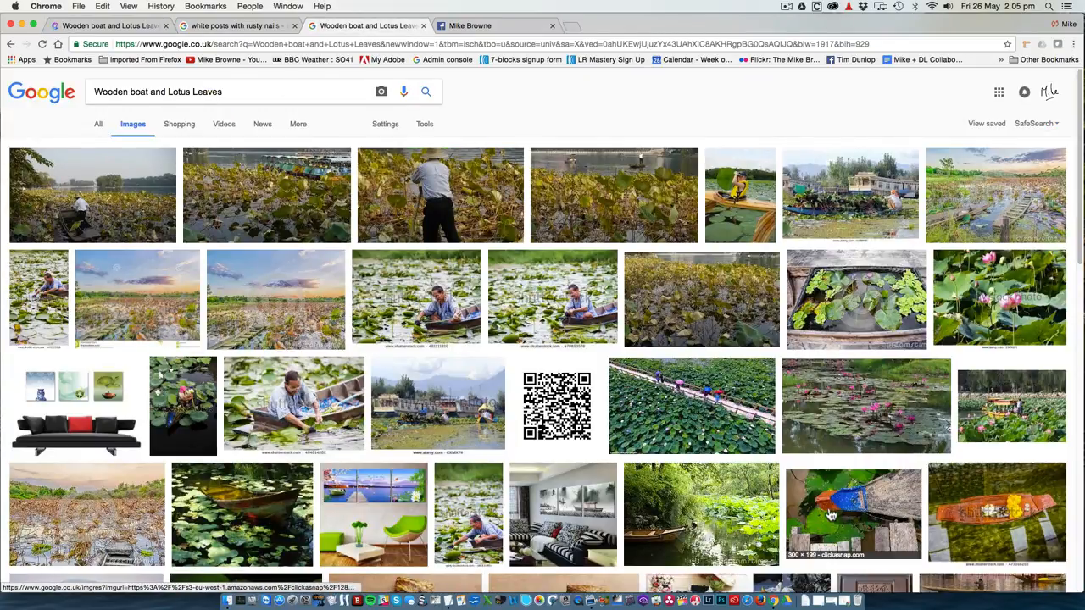
left_click(853, 512)
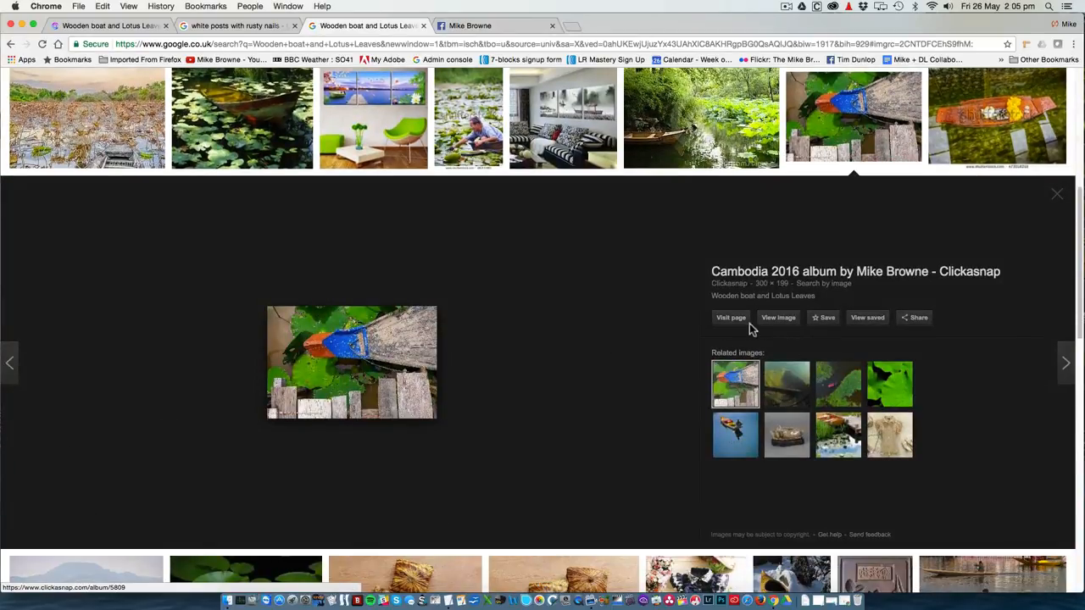
Step: Visit the Cambodia 2016 album and open the sun through sugar palms photo page
left_click(731, 317)
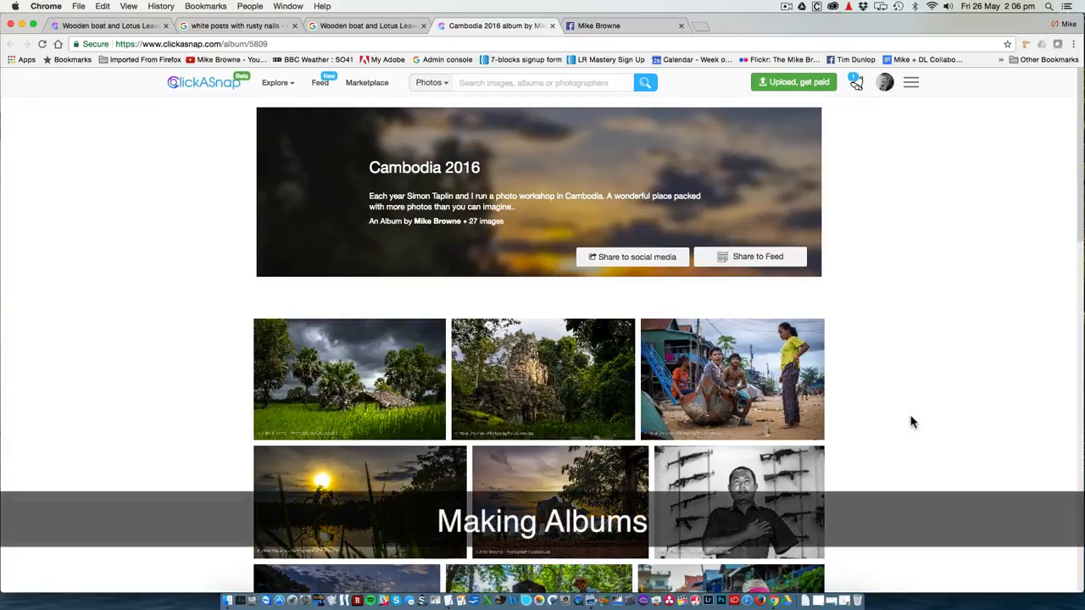
mouse_move(909, 458)
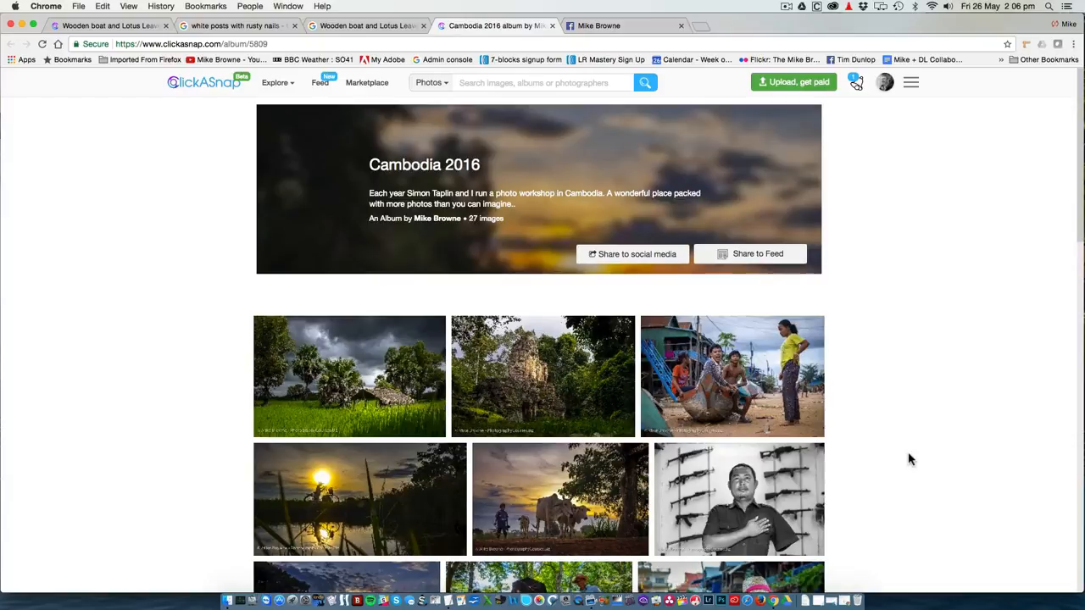
scroll("down", 3)
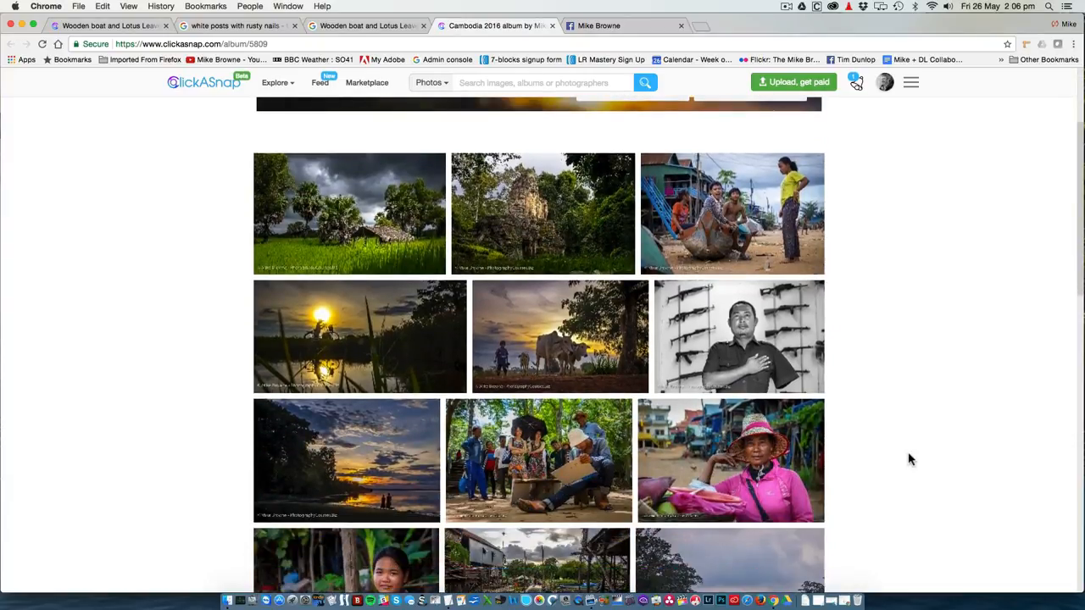
scroll("down", 3)
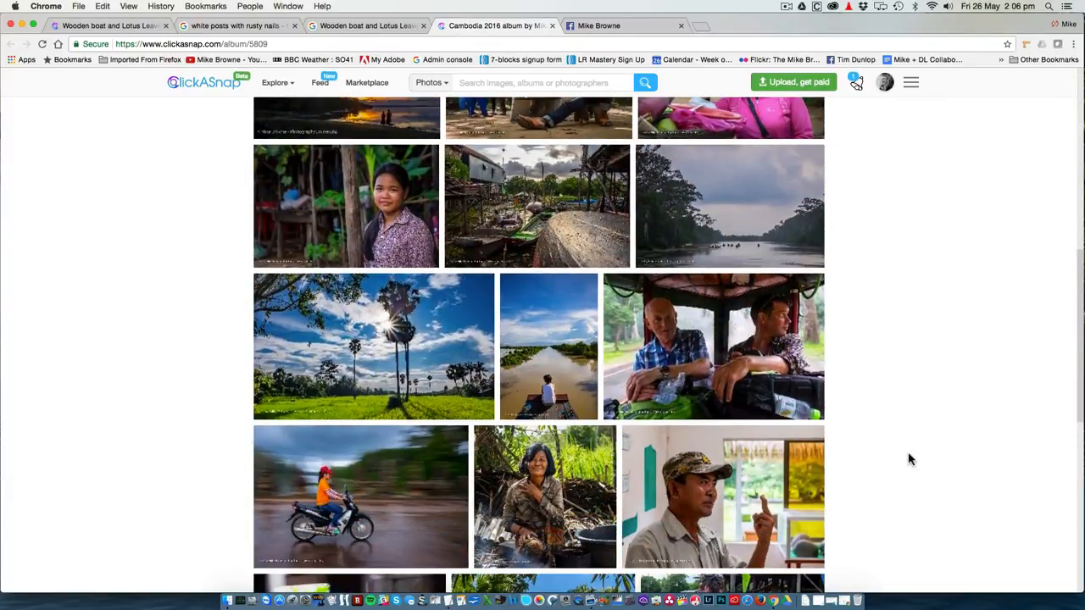
mouse_move(472, 398)
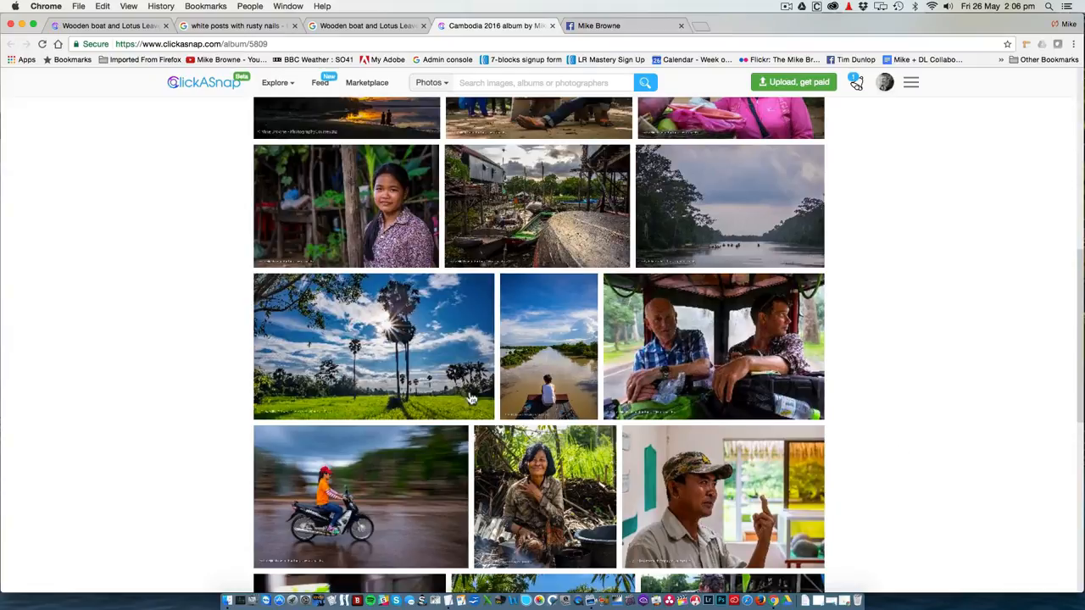
left_click(373, 346)
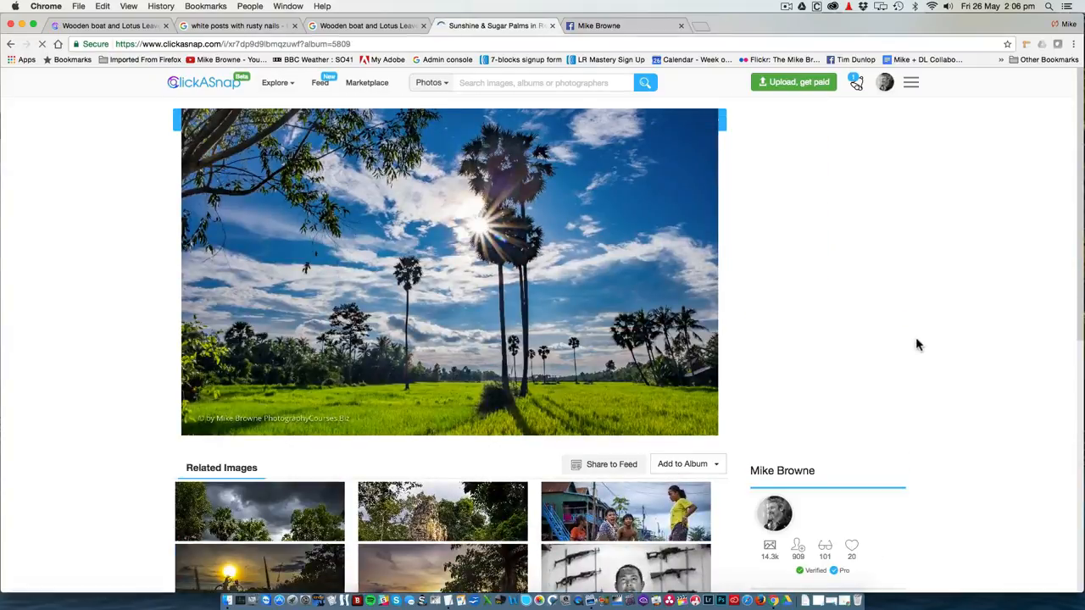